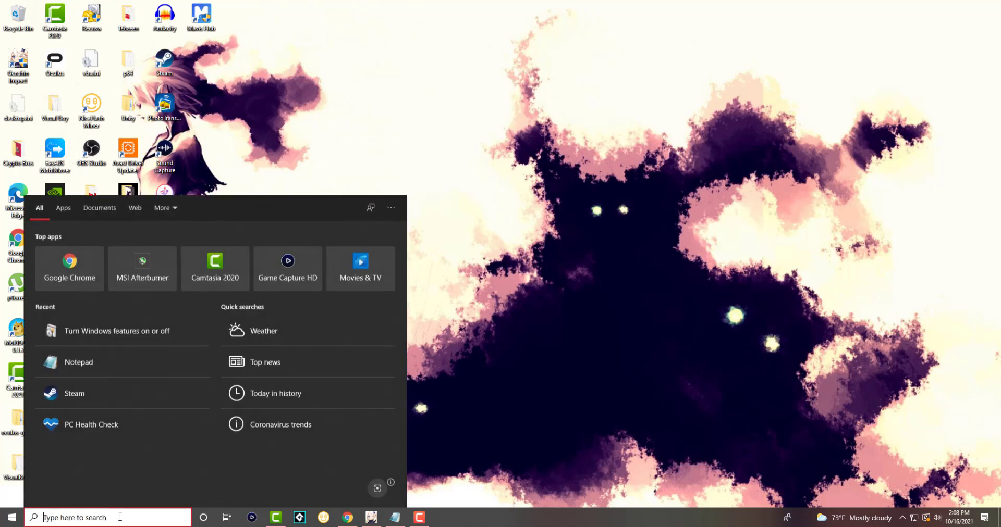
Search for DEVI in Windows Search to locate Device Manager
text(DEVI)
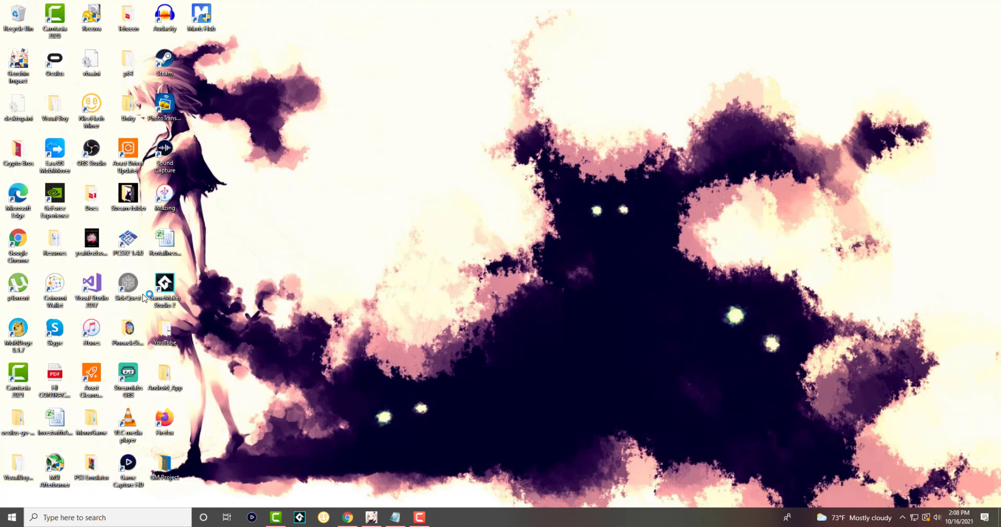
mouse_move(559, 183)
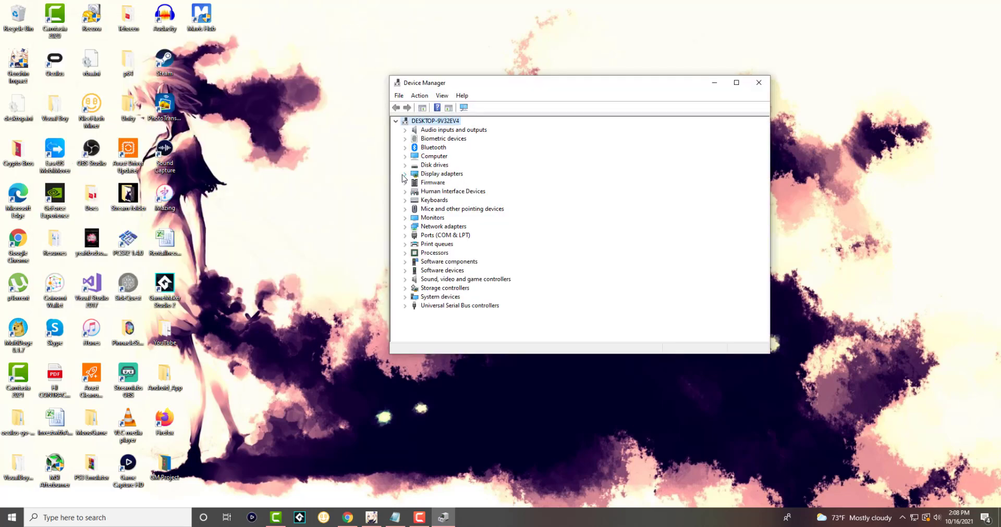
Expand Display adapters to show the NVIDIA GeForce GTX 1080 Ti
click(405, 174)
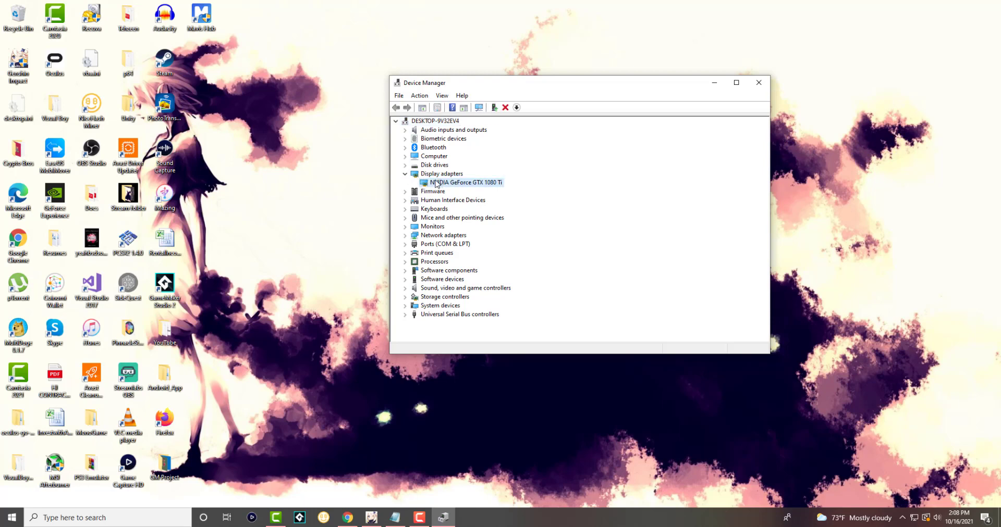
mouse_move(556, 238)
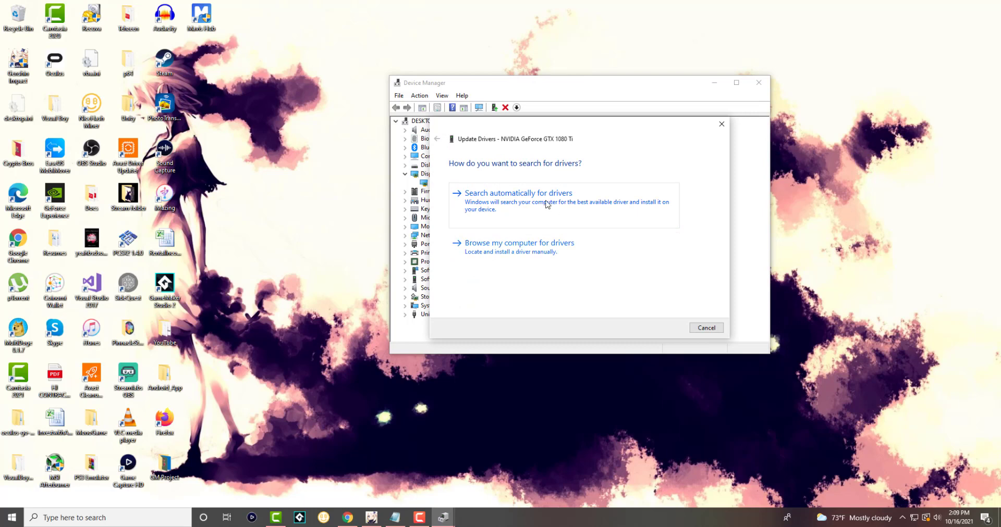
Search automatically for GTX 1080 Ti drivers, confirm the best is installed, and dismiss the result
click(518, 193)
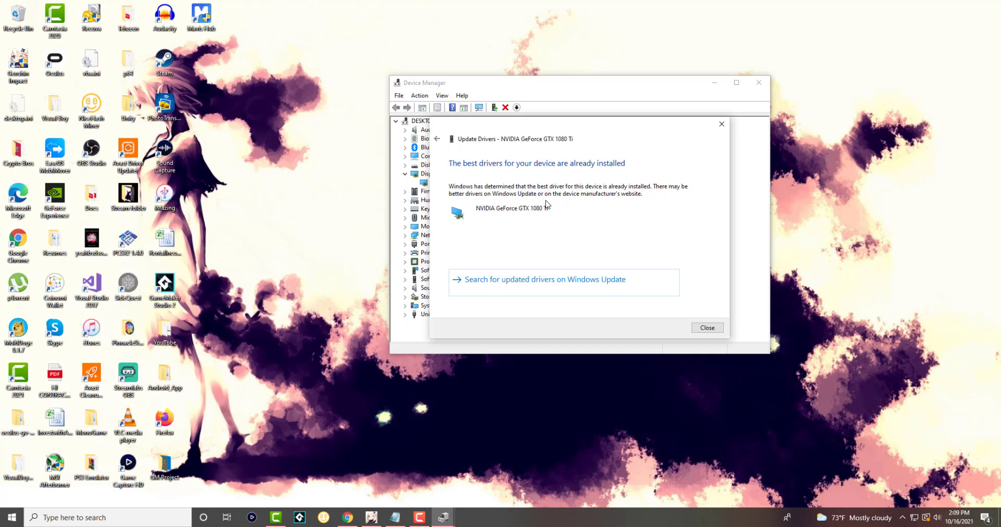
mouse_move(703, 134)
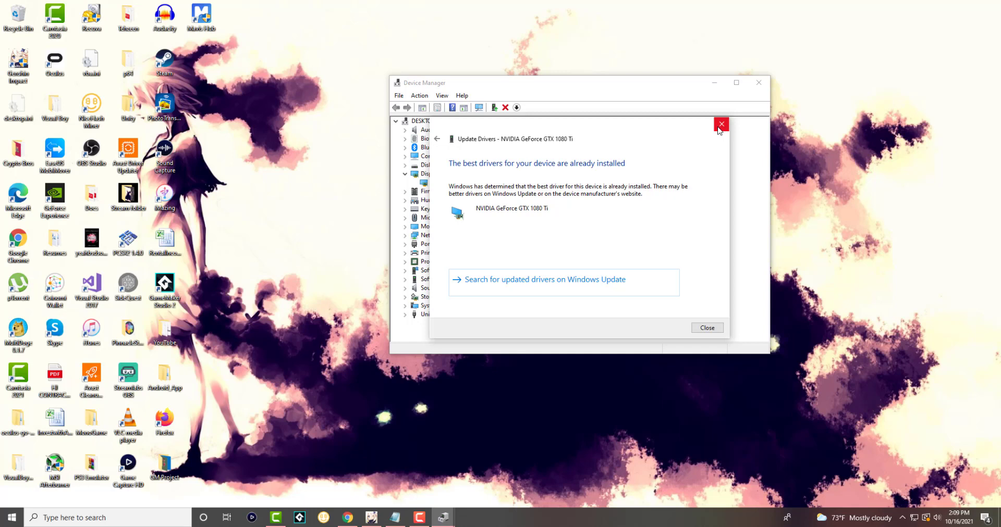
click(721, 124)
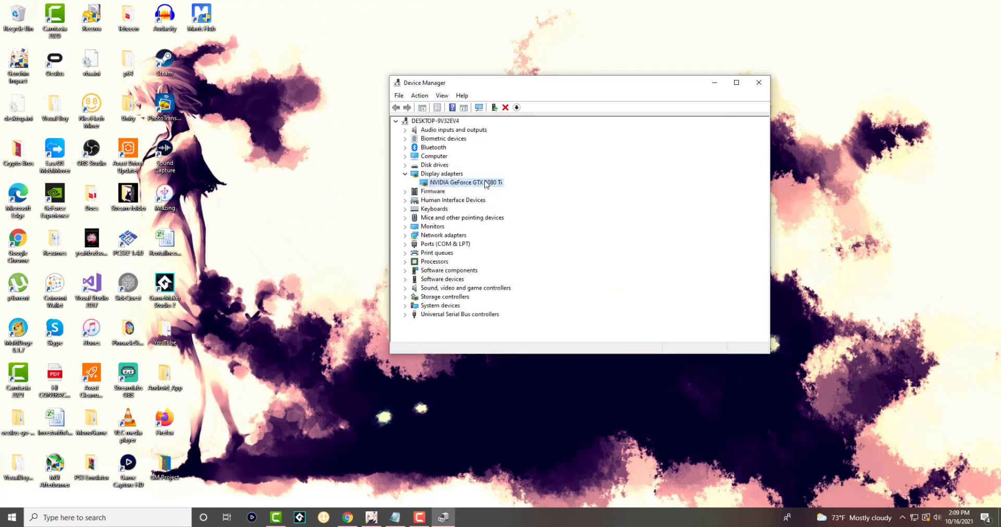
Close Device Manager and launch 'Turn Windows features on or off' via a WINDOW FEA search
click(758, 83)
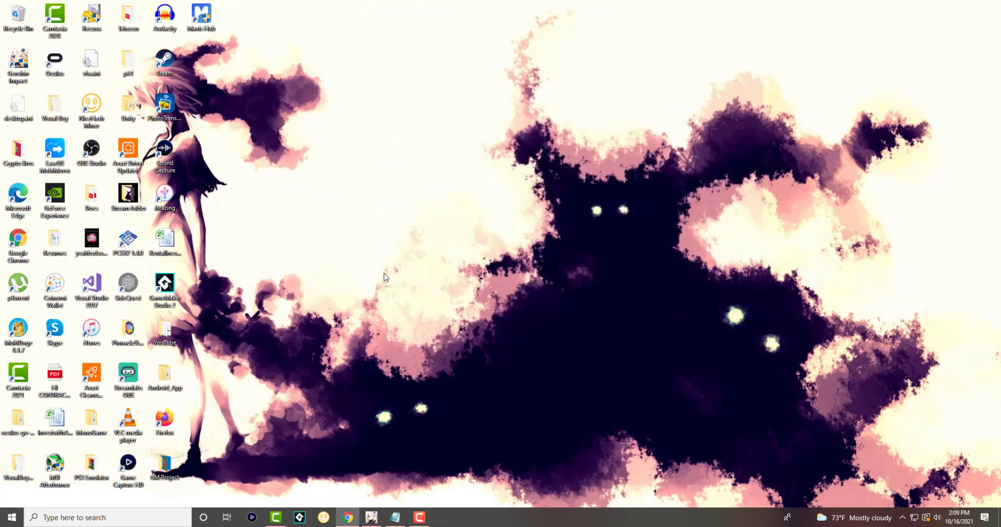
click(96, 517)
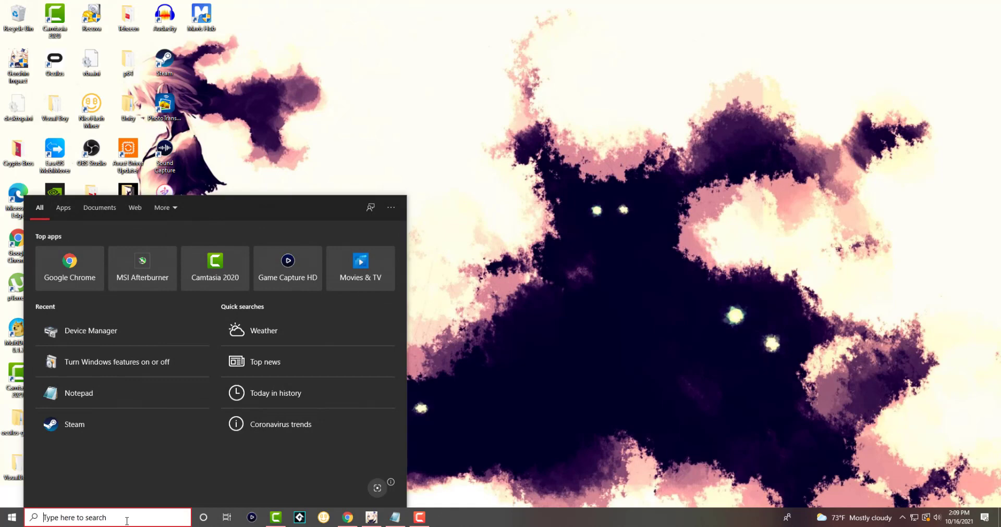
text(WINDOW)
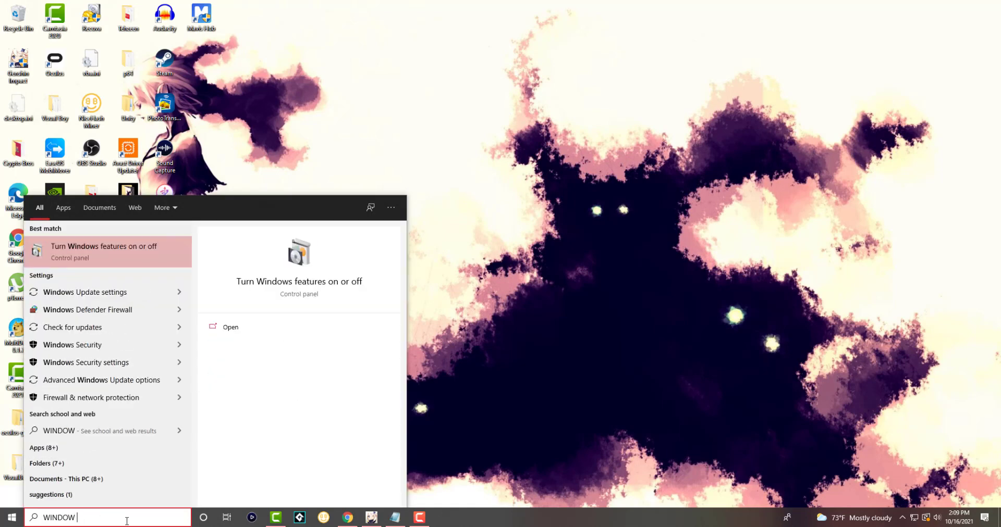
text(FEA)
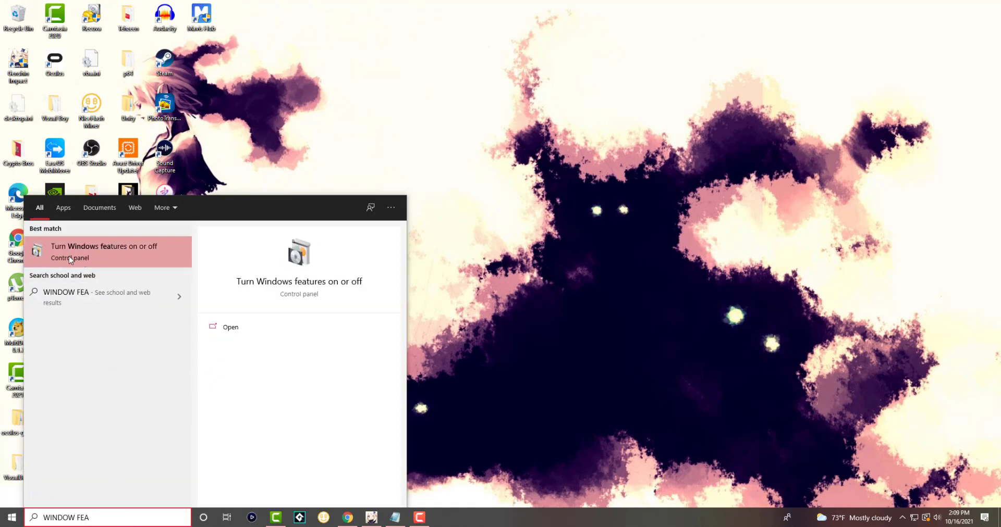
click(103, 246)
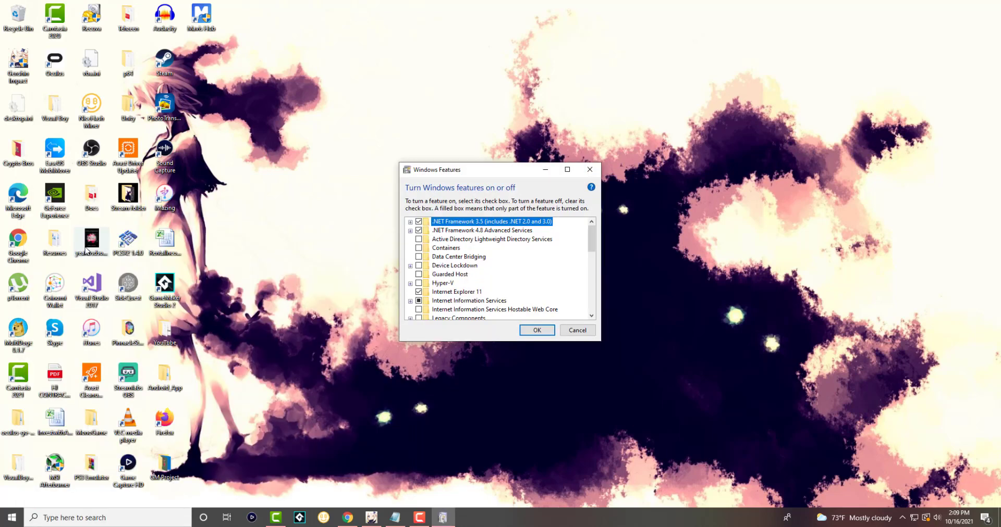
mouse_move(497, 257)
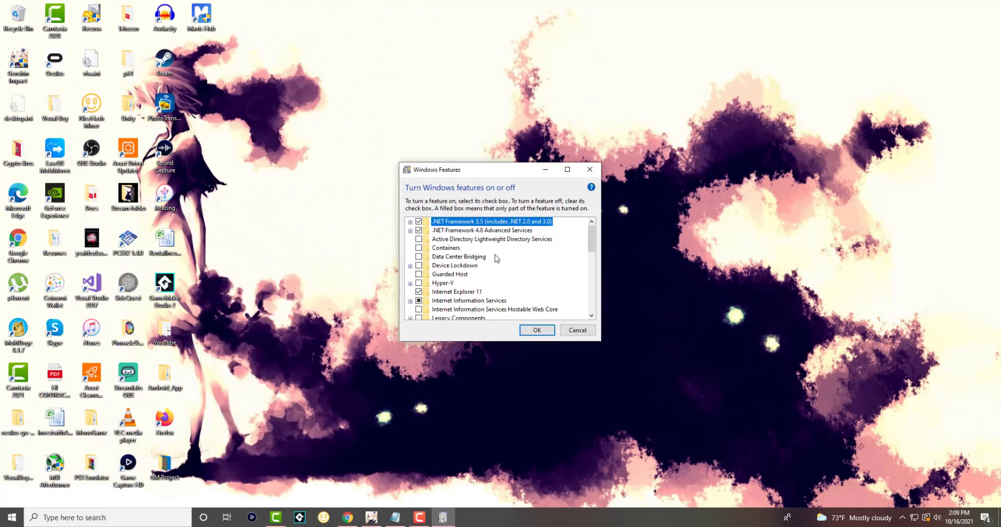
mouse_move(442, 282)
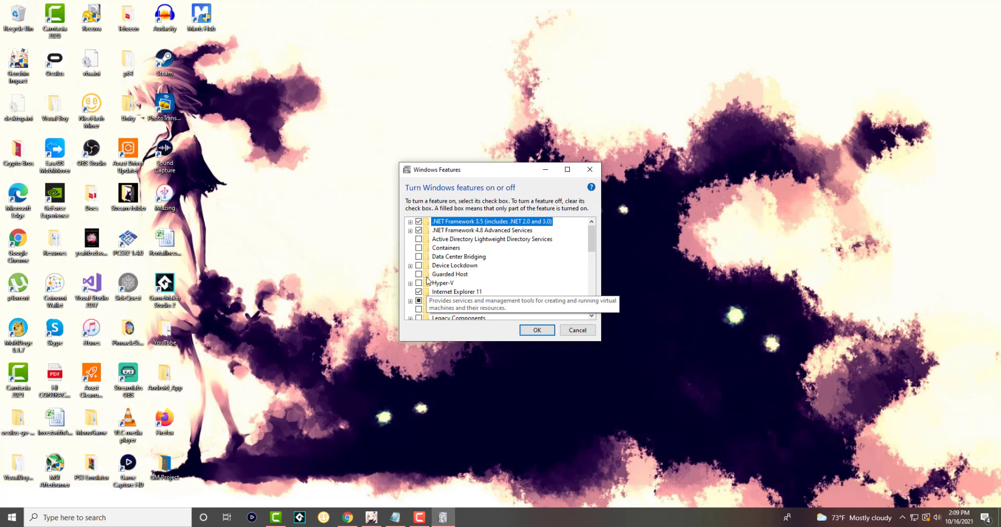
Check the Hyper-V box in the Windows Features list
click(442, 283)
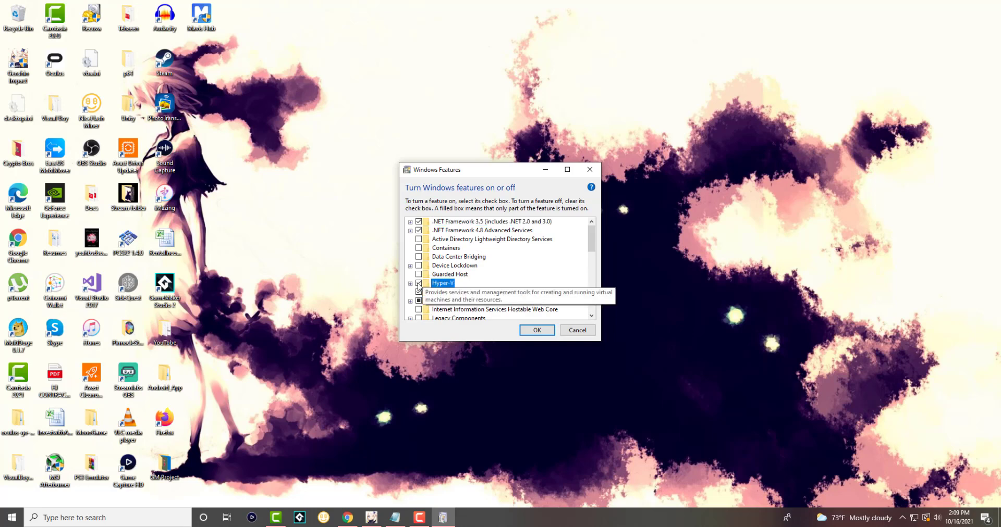